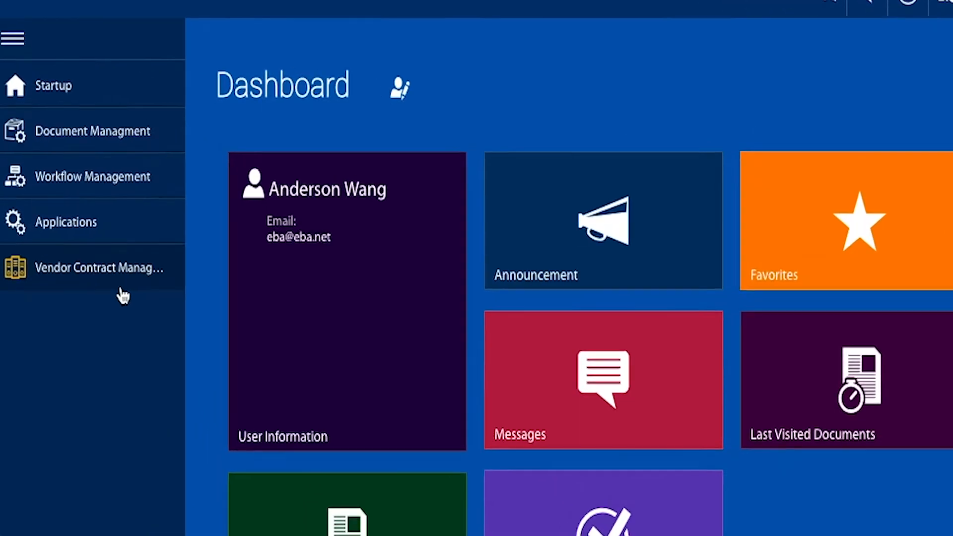
Step: Search the Vendor Contract Archive by form type 'Template' and purchase document 'PORG', then close it
click(99, 267)
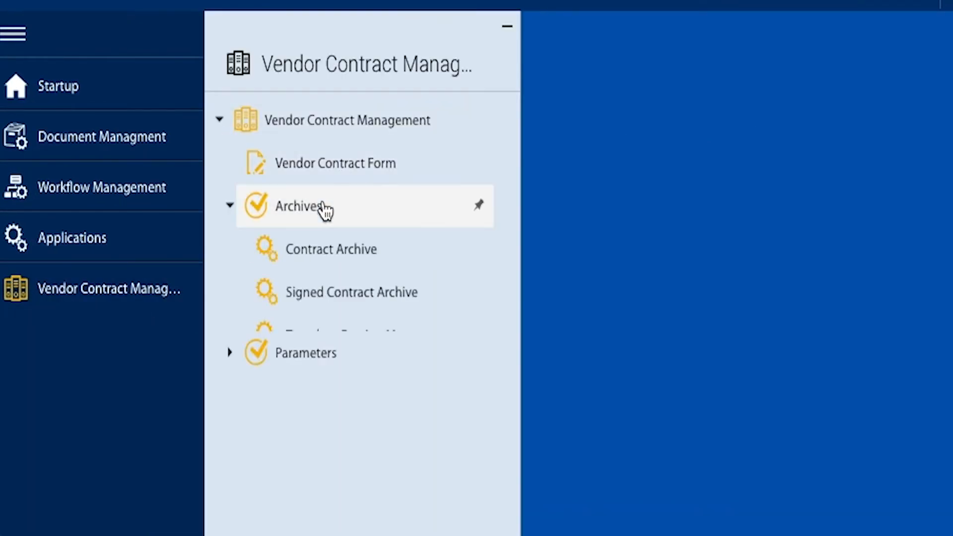
click(331, 250)
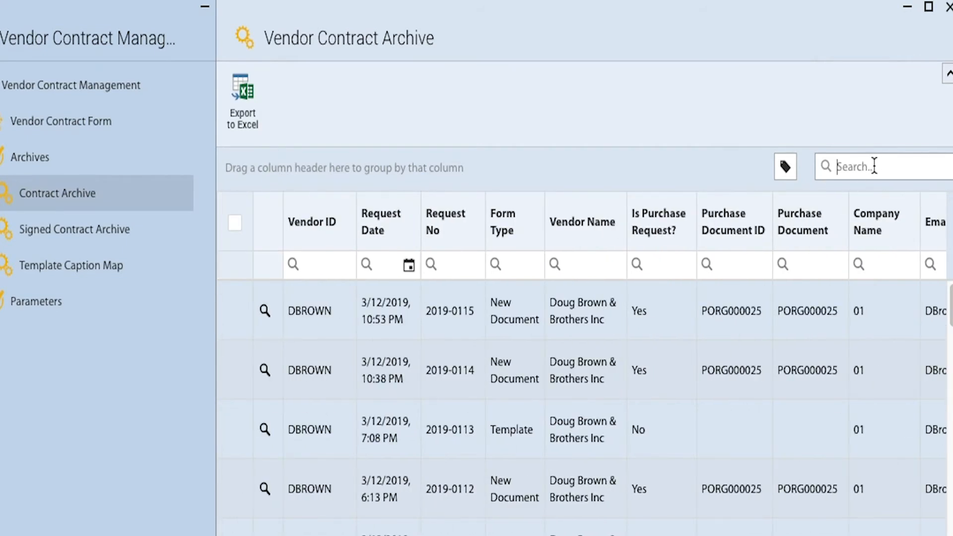
text(Template)
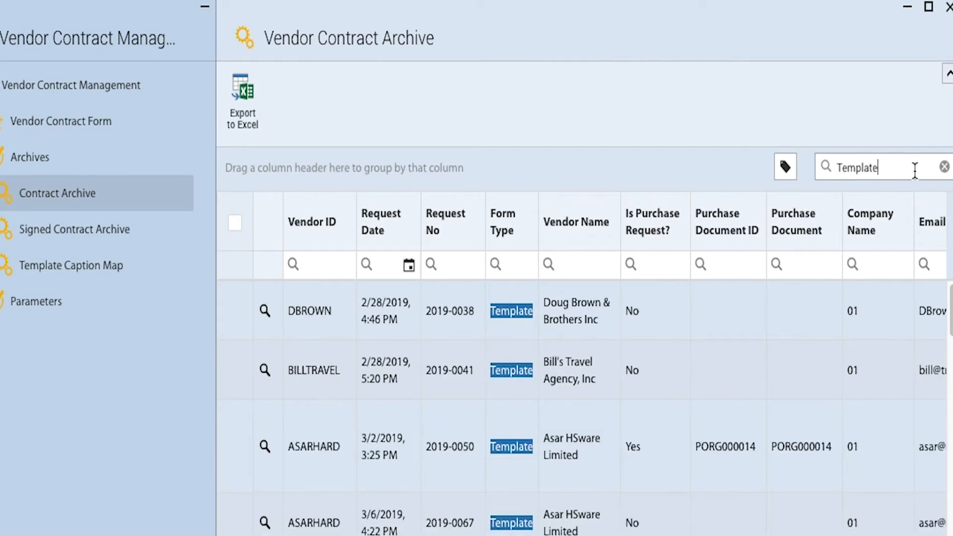
text(PORG)
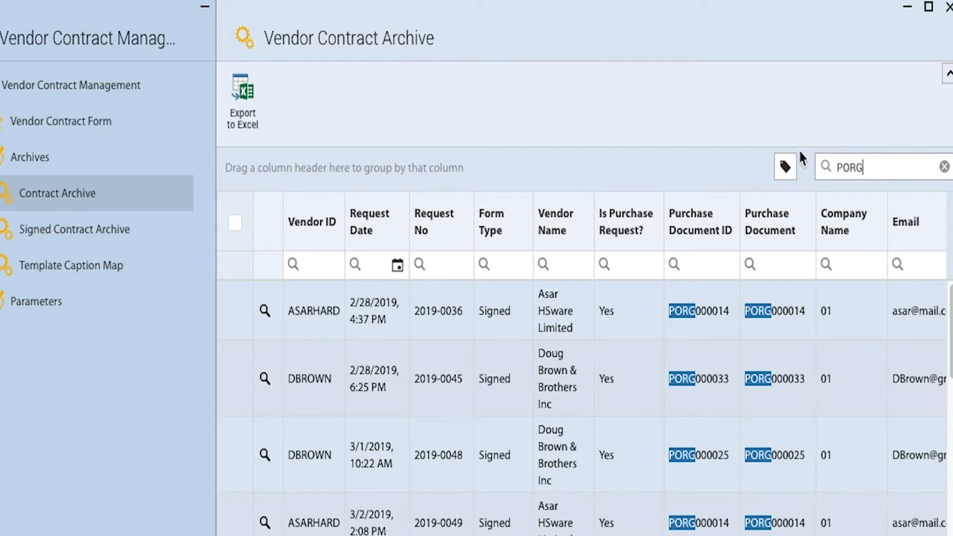
drag(690, 220, 319, 220)
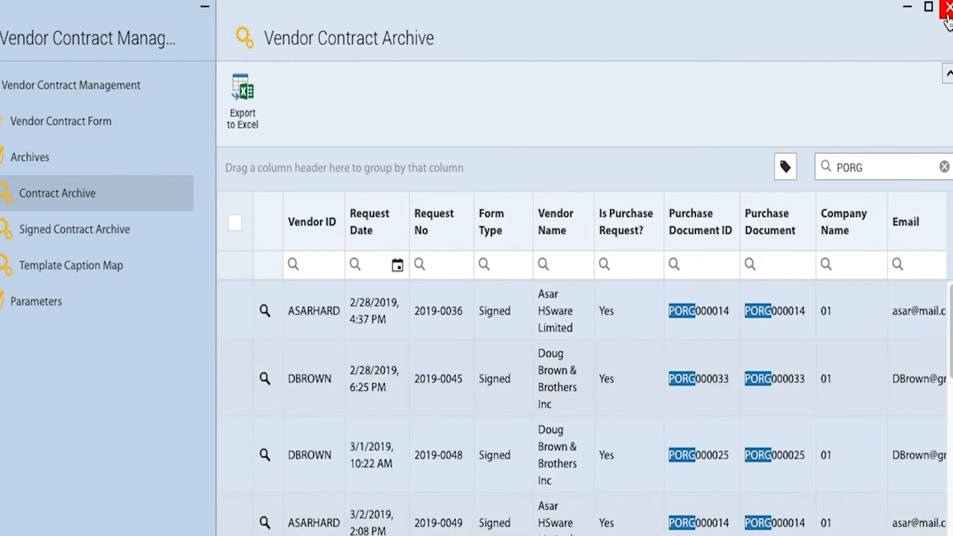
click(128, 177)
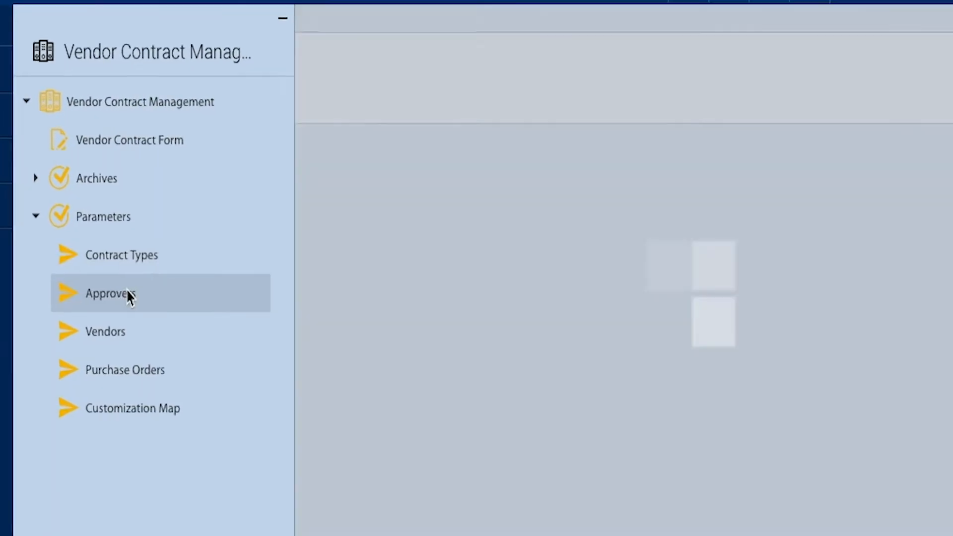
Step: Review the Approvers role assignments and the Customization Map integration settings under Parameters
click(110, 293)
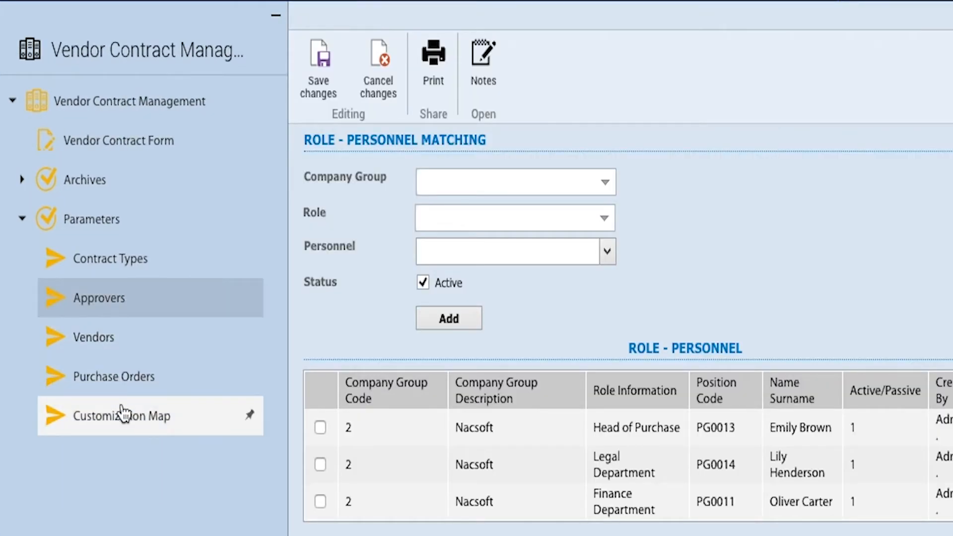
click(121, 416)
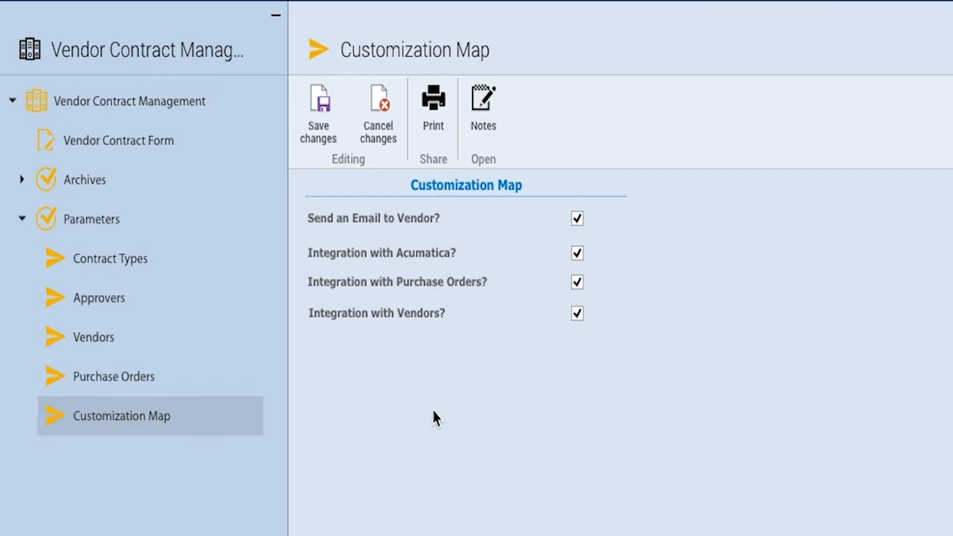
mouse_move(423, 369)
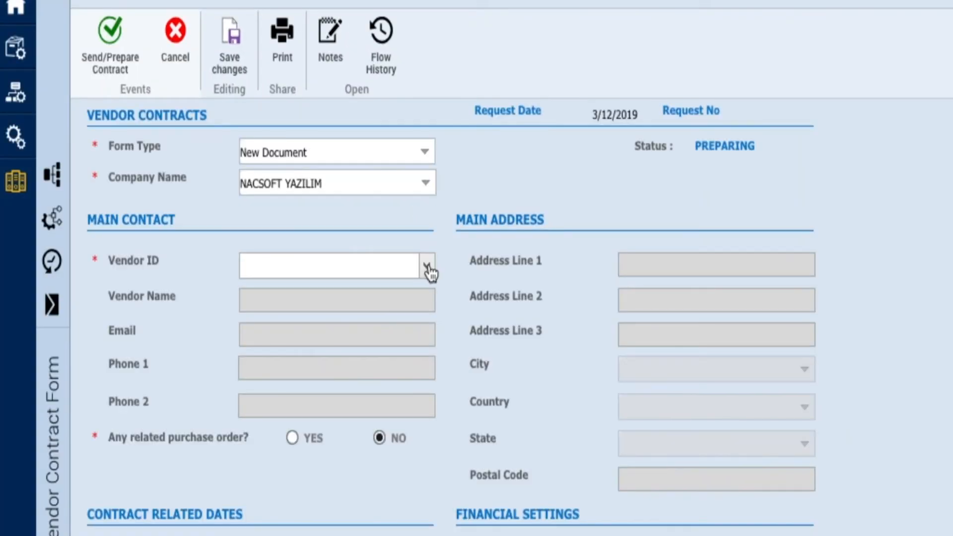
click(428, 264)
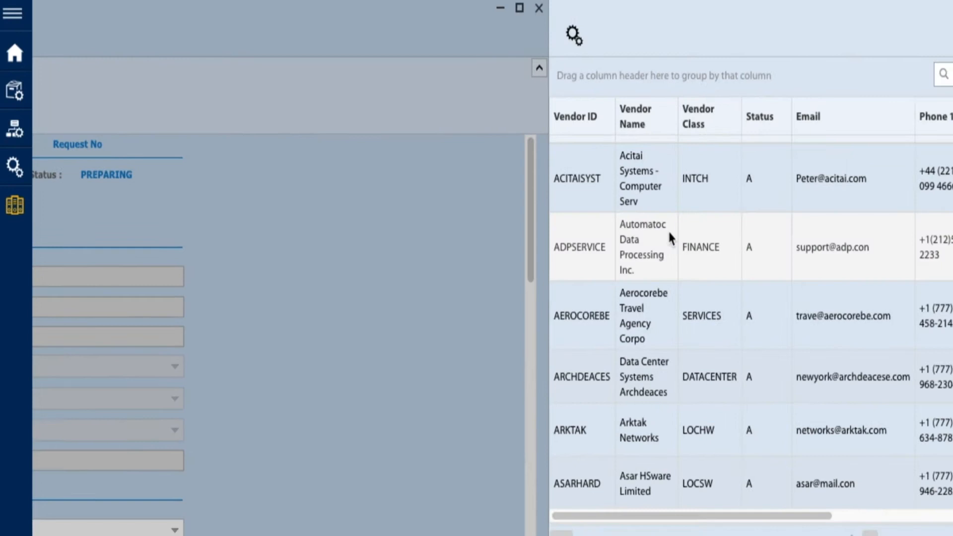
text(dbro)
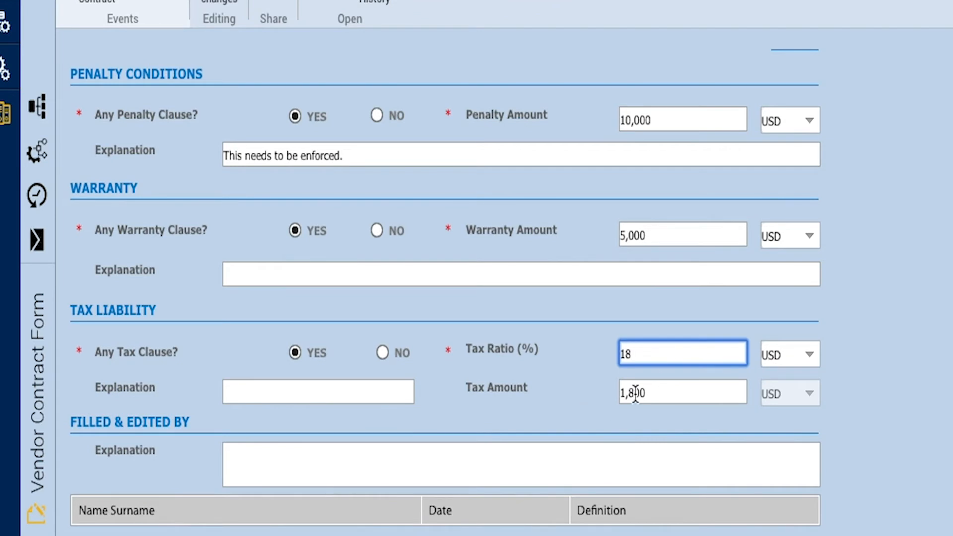
text(I am Anderson W)
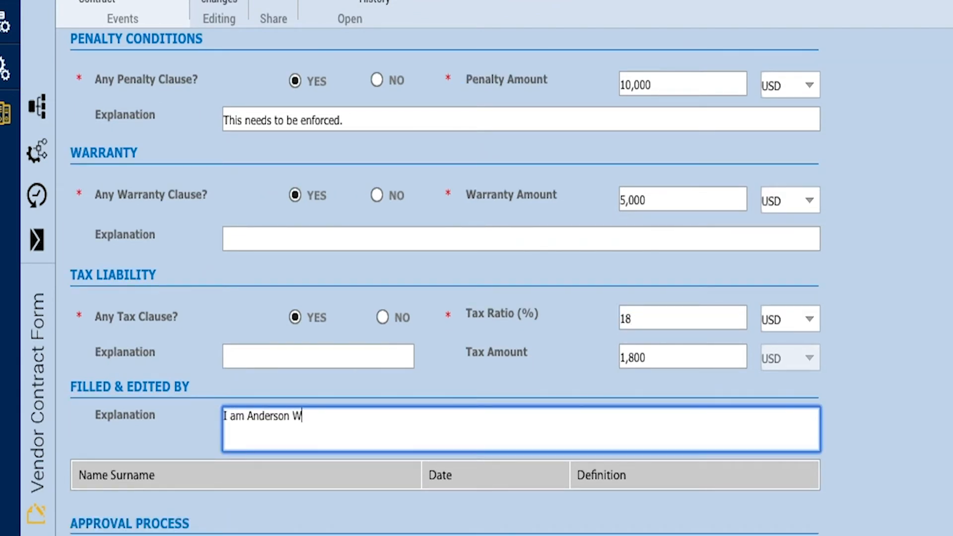
text(ang.)
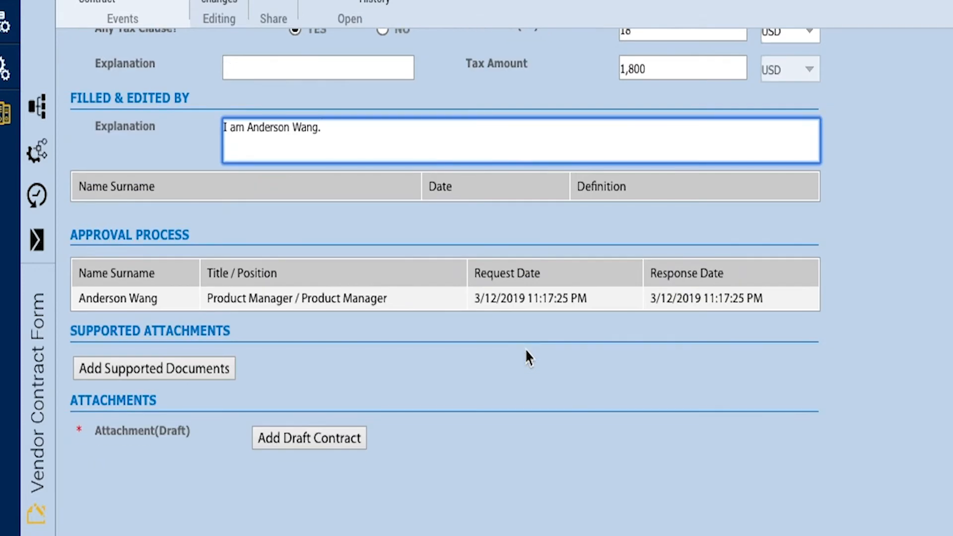
click(309, 437)
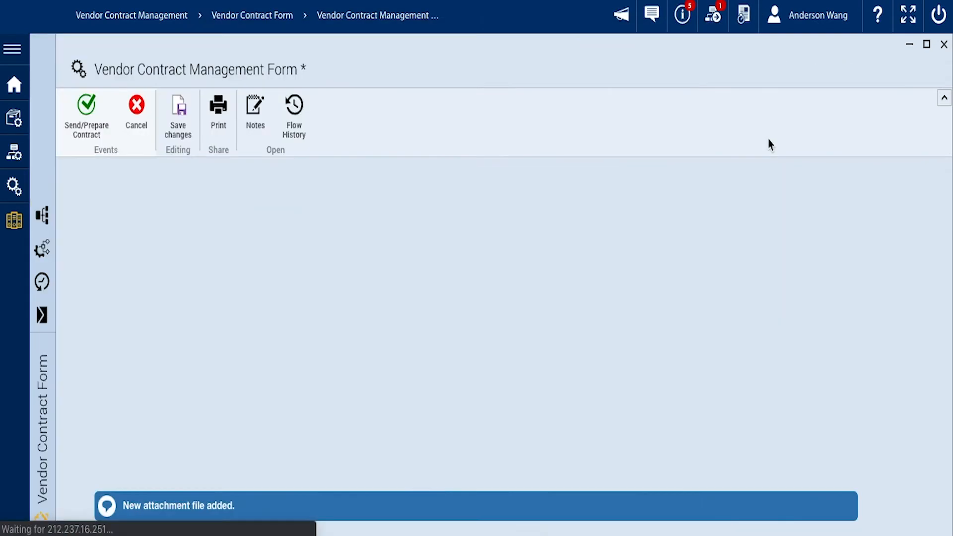
Step: As the first approvers, review the draft contract, add the note 'This is an annotat…' and approve it
click(294, 115)
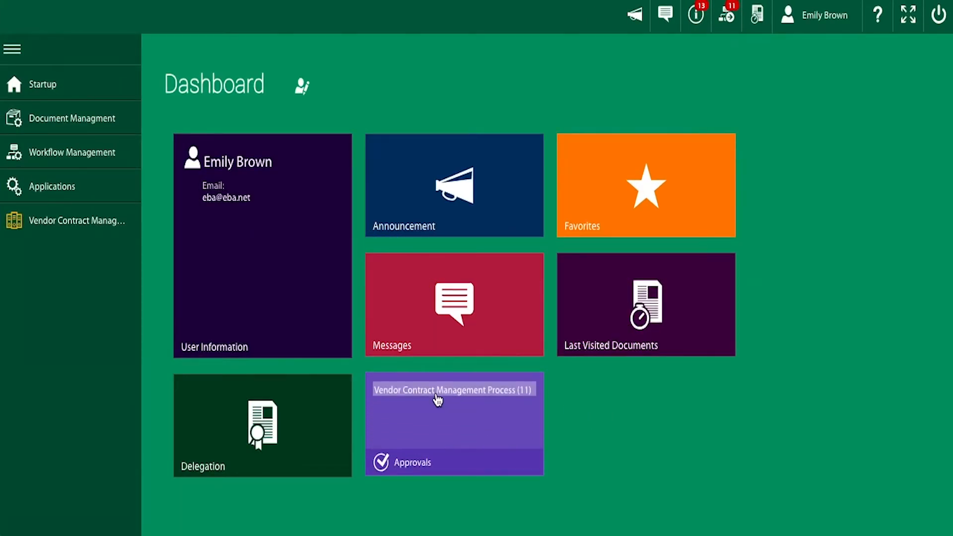
click(453, 389)
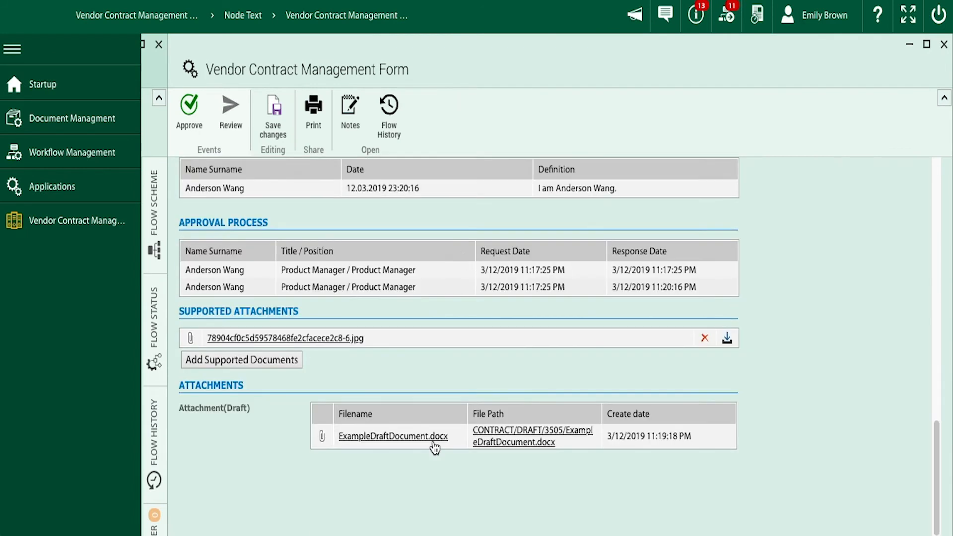
click(392, 436)
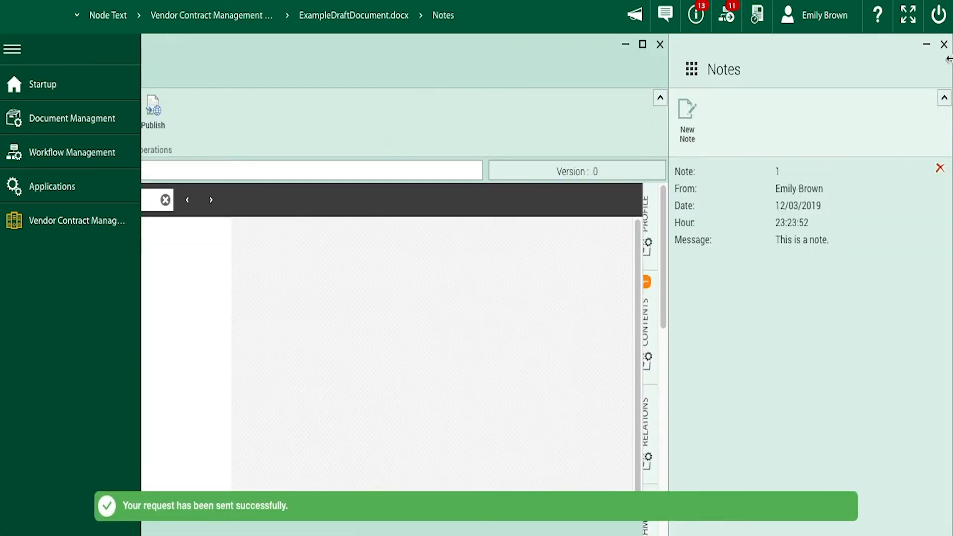
text(This is an annotat)
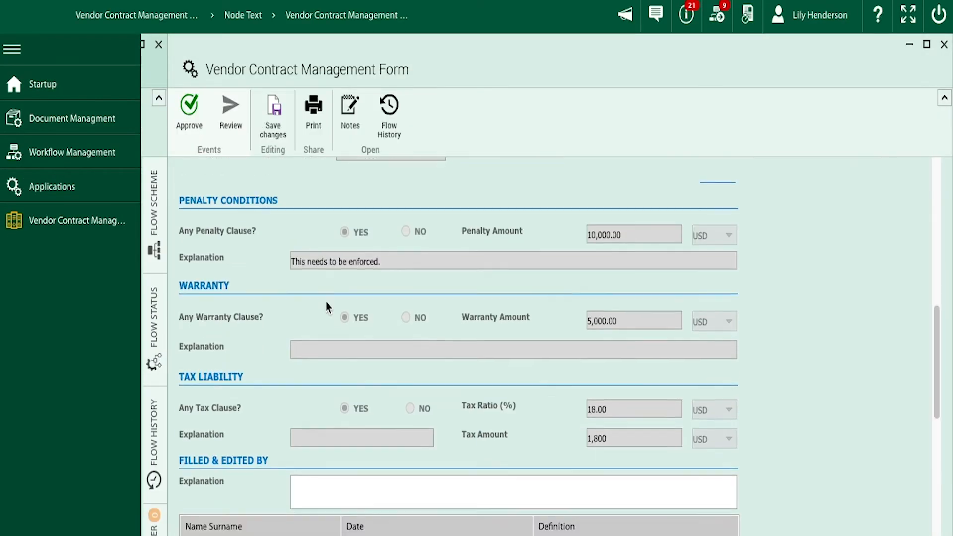
scroll(down, 3)
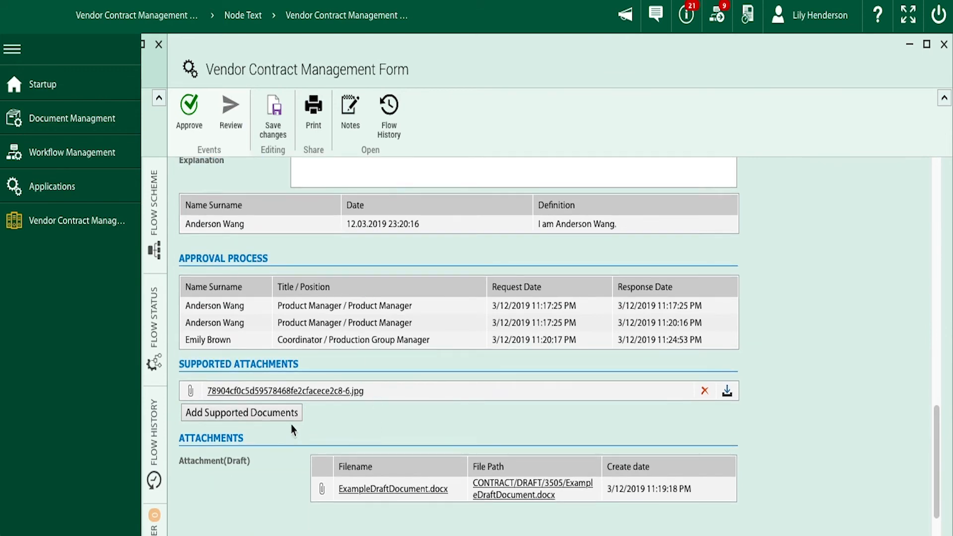
click(393, 489)
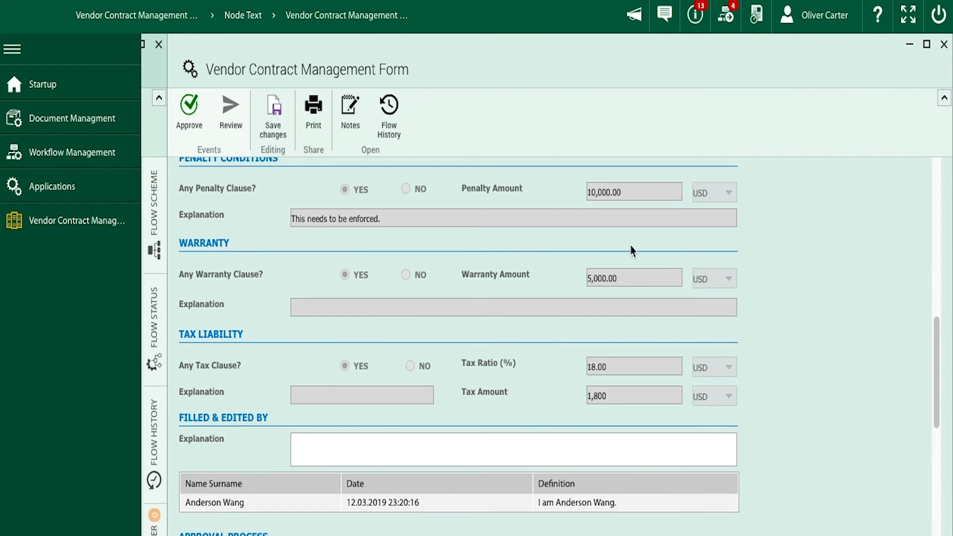
Step: As the finance approver, enter the explanation 'I am O…' and approve the contract
scroll(down, 3)
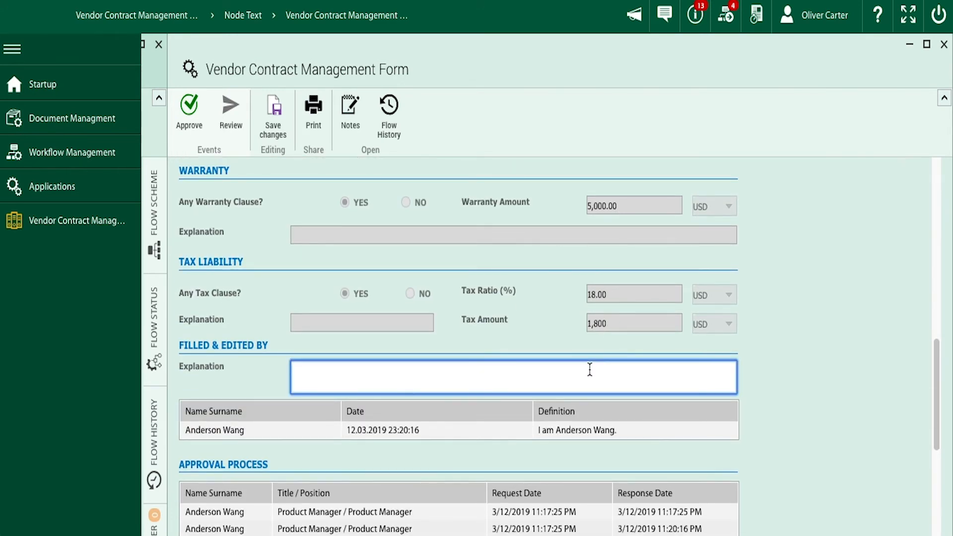
text(I am Oliver Carter.)
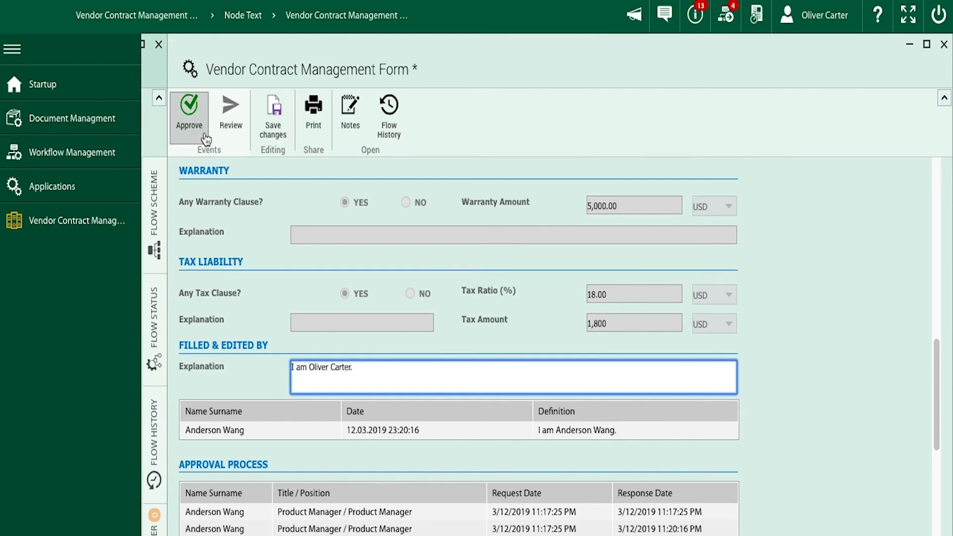
click(388, 112)
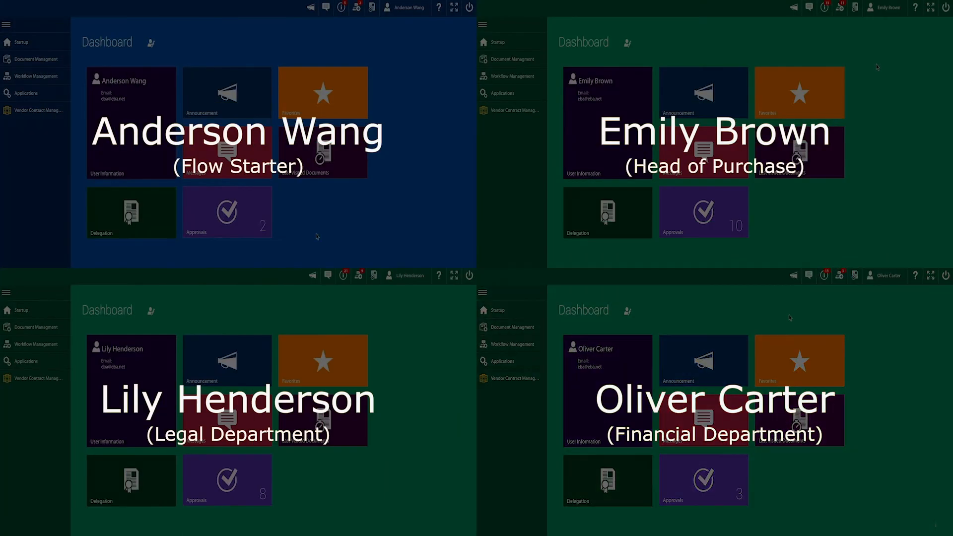
Step: Add ExampleSignedDocument.pdf with category Signed and approve the form for sending to Acumatica
click(39, 110)
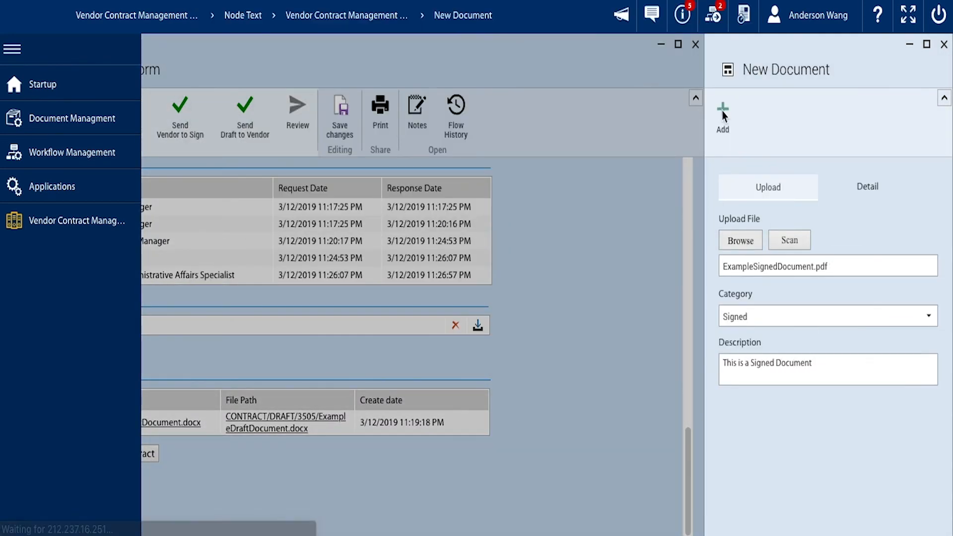
click(722, 116)
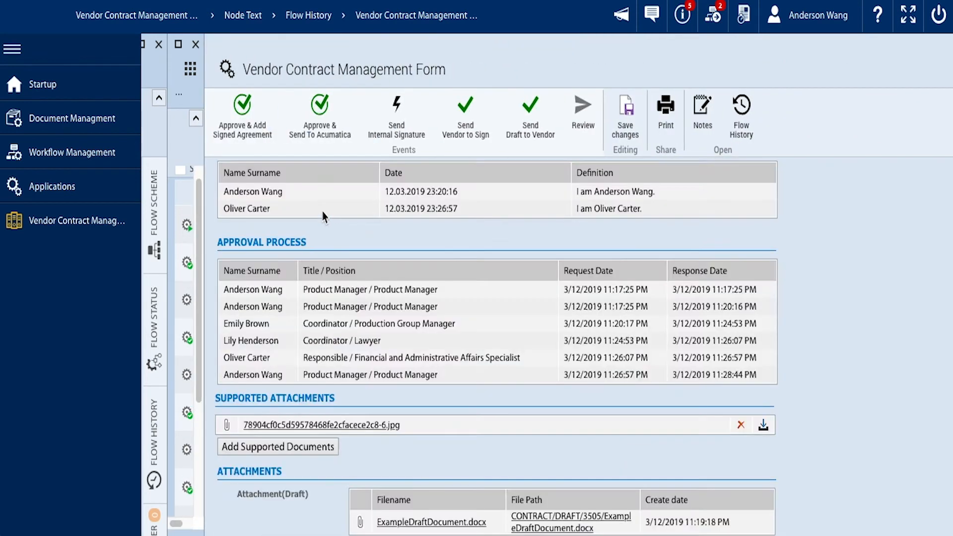
click(319, 115)
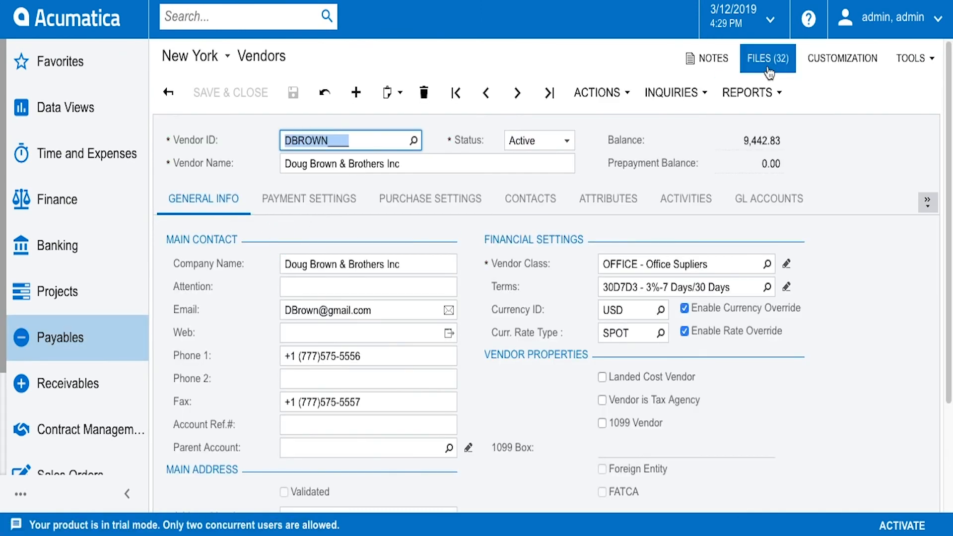
Step: View the purchase order's files and locate CO_Signed_2019-0116.pdf and CO_Form_2019-0116.pdf
click(767, 59)
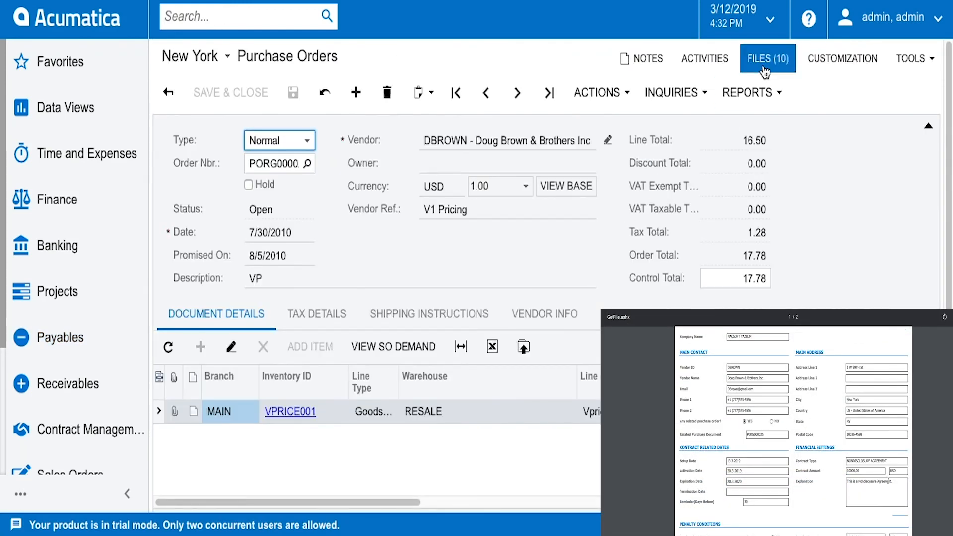
click(768, 59)
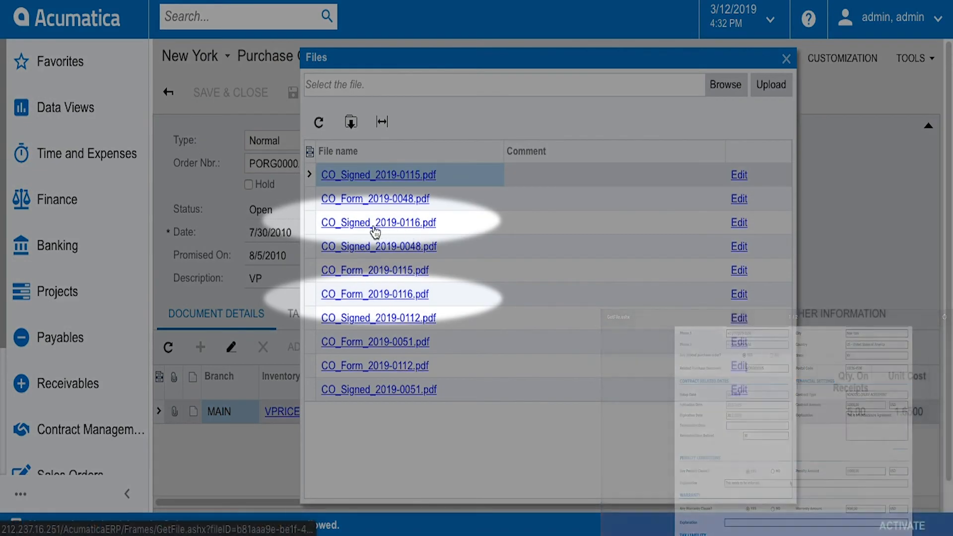
click(786, 58)
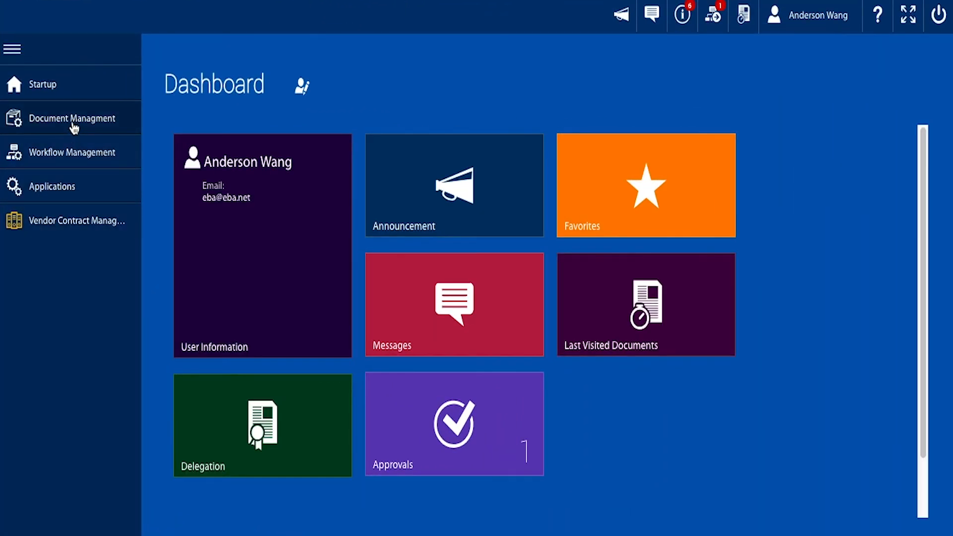
Step: Show the Signed Contract Archive with 2019-0116 for Doug Brown & Brothers listed first
click(72, 119)
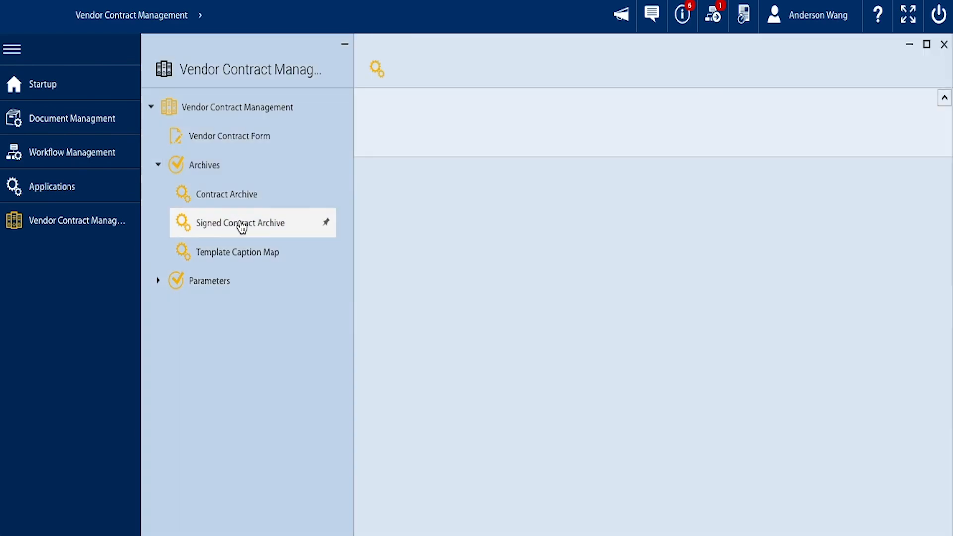
click(240, 223)
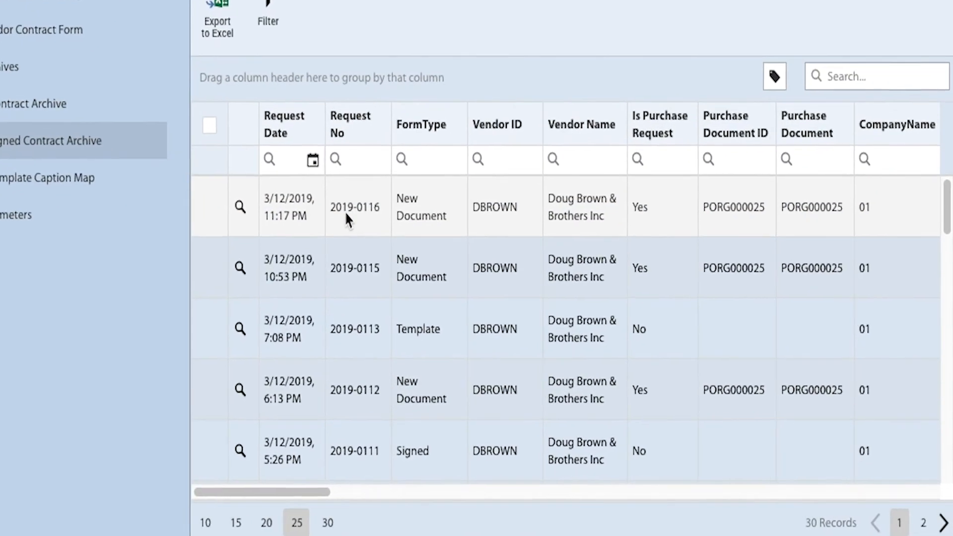